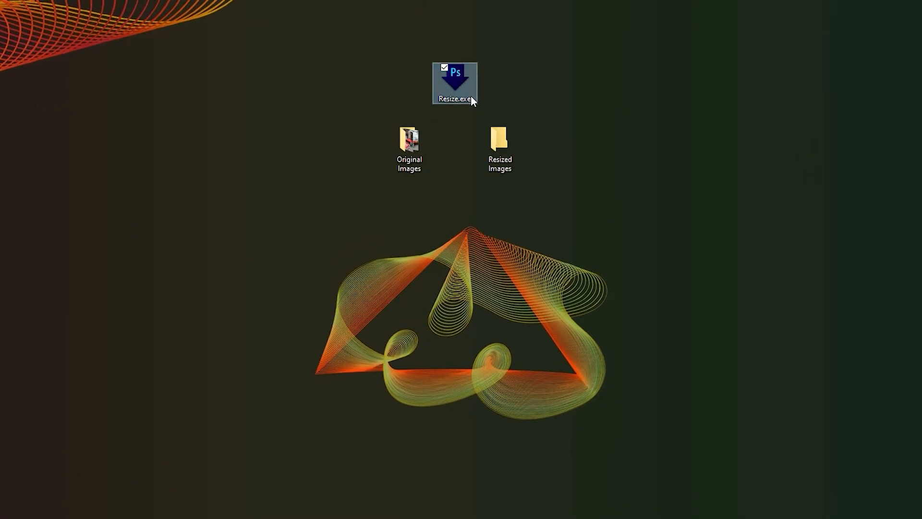
{"action": "mouse_move", "coordinate": [455, 89]}
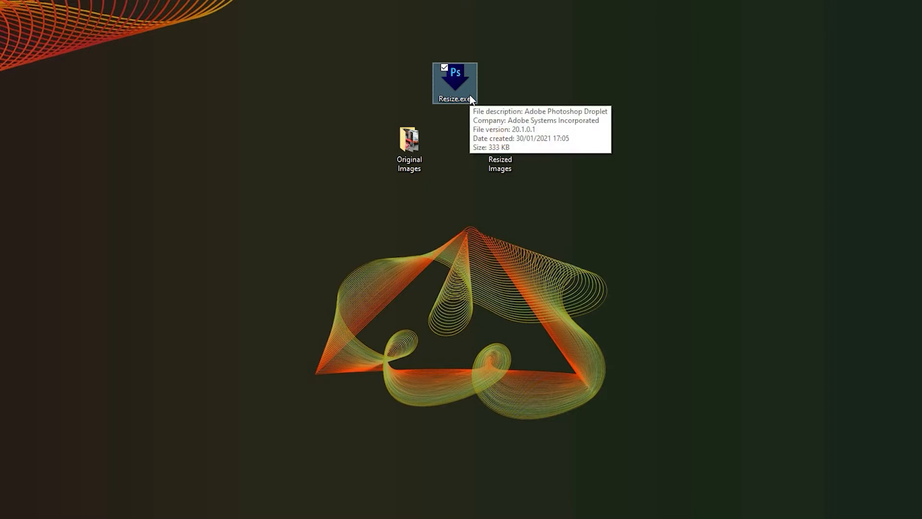
{"action": "mouse_move", "coordinate": [585, 122]}
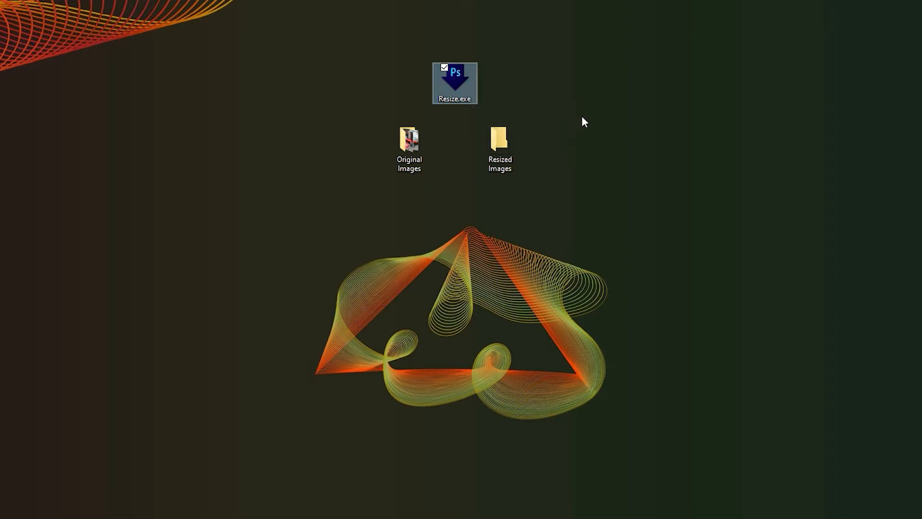
Step: Browse into the Original Images folder and select 1.jpg to read its 5472 x 3648 size
{"action": "left_click", "coordinate": [585, 122]}
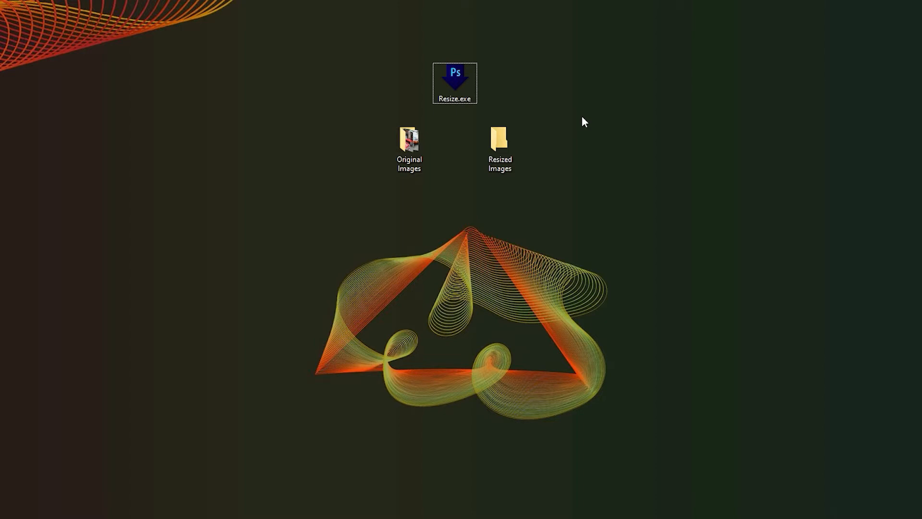
{"action": "left_click", "coordinate": [409, 141]}
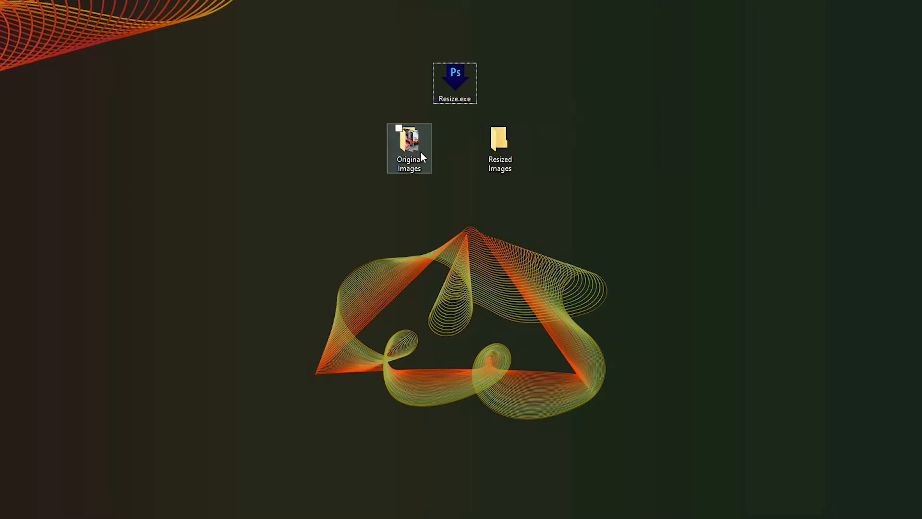
{"action": "double_click", "coordinate": [409, 148]}
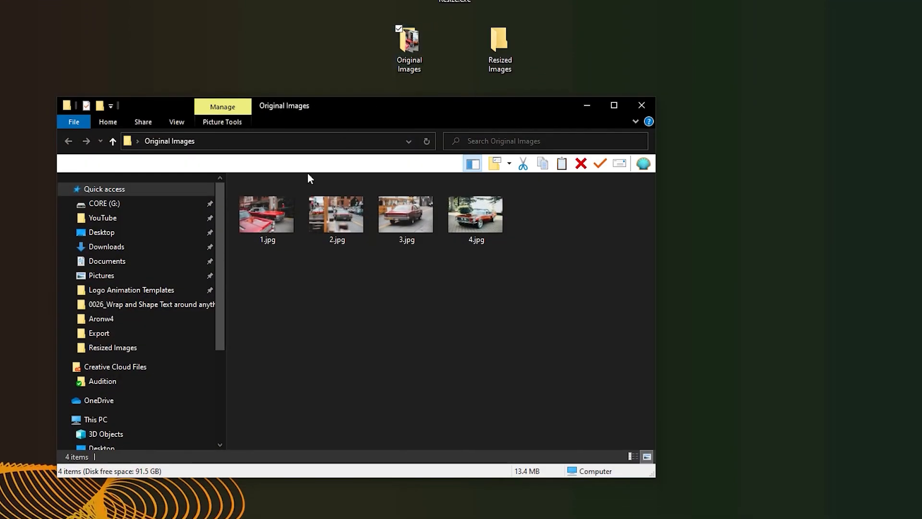
{"action": "left_click", "coordinate": [266, 213]}
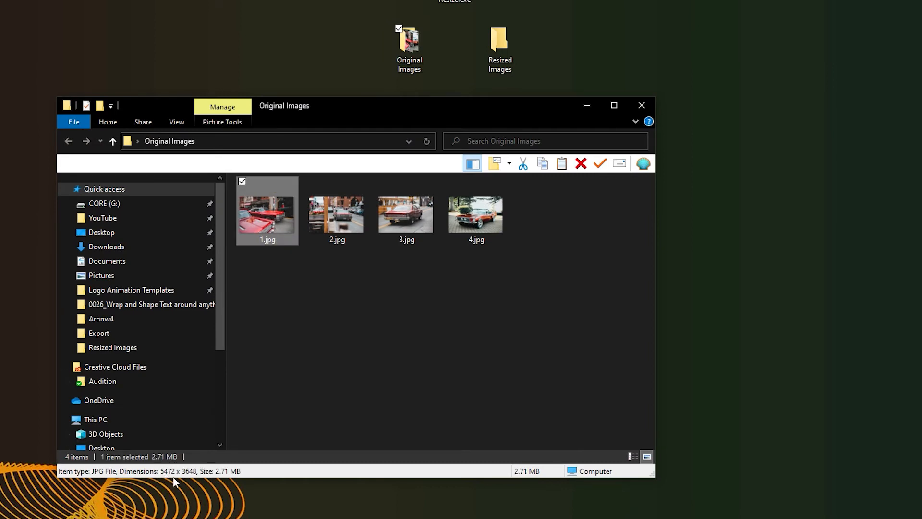
{"action": "mouse_move", "coordinate": [193, 469]}
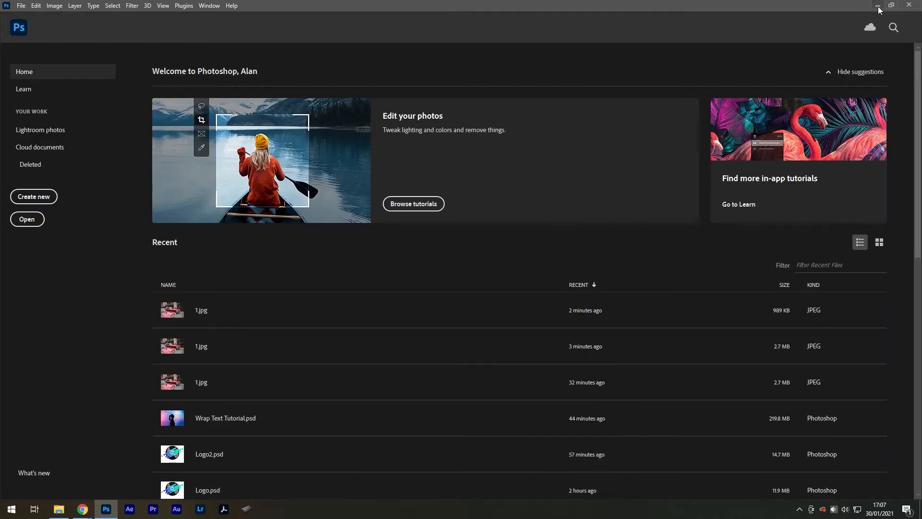
Step: Return to the desktop and look inside the empty Resized Images folder
{"action": "left_click", "coordinate": [875, 5]}
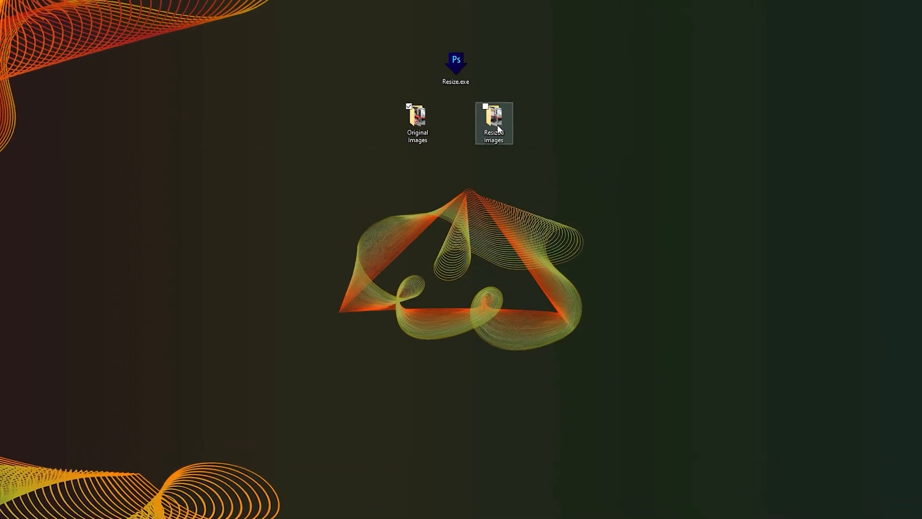
{"action": "double_click", "coordinate": [494, 121]}
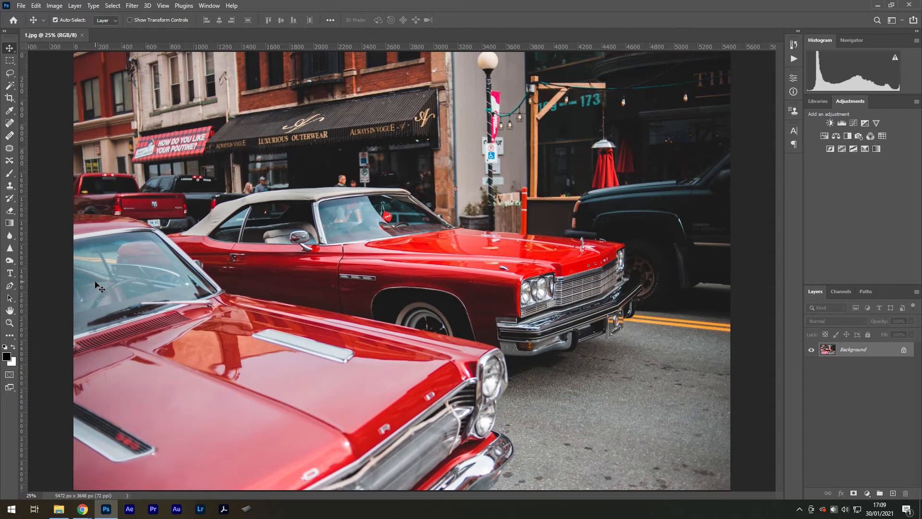
{"action": "mouse_move", "coordinate": [292, 208]}
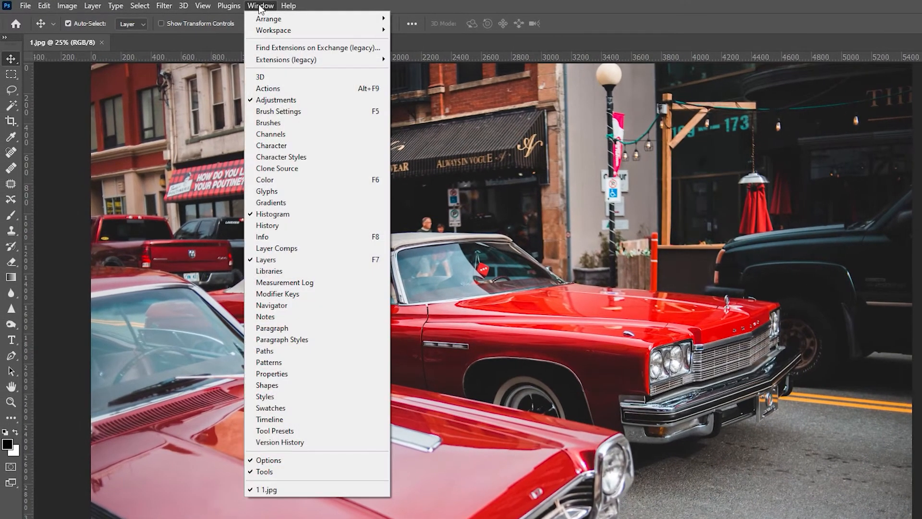
Step: Create a new action set named Custom Actions in the Actions panel
{"action": "left_click", "coordinate": [268, 88]}
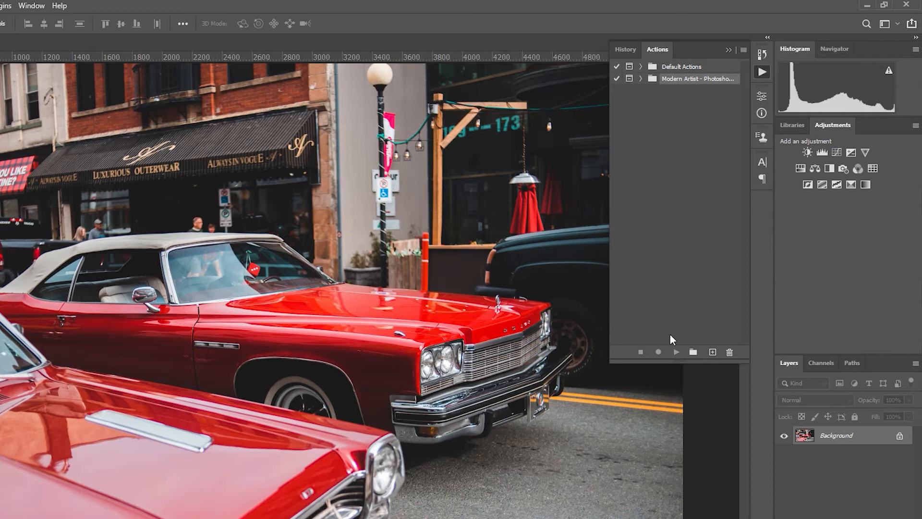
{"action": "left_click", "coordinate": [692, 352]}
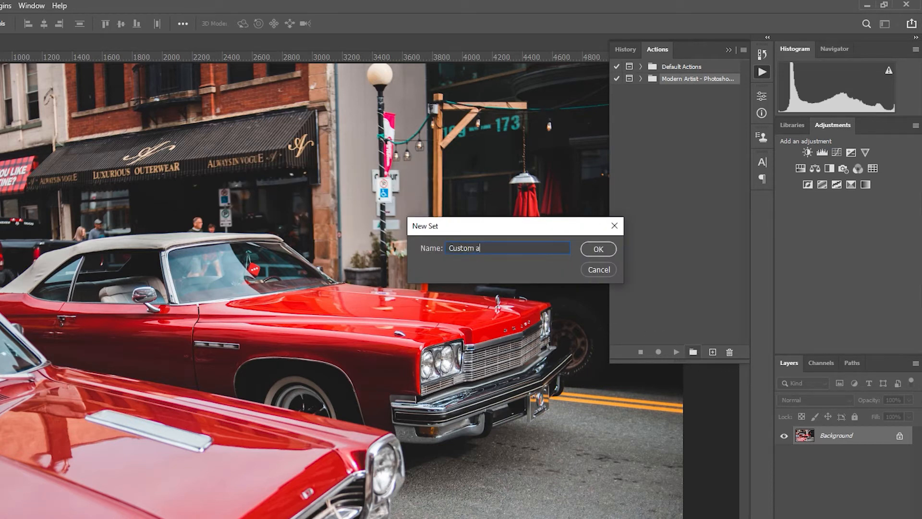
{"action": "type", "text": "ctions"}
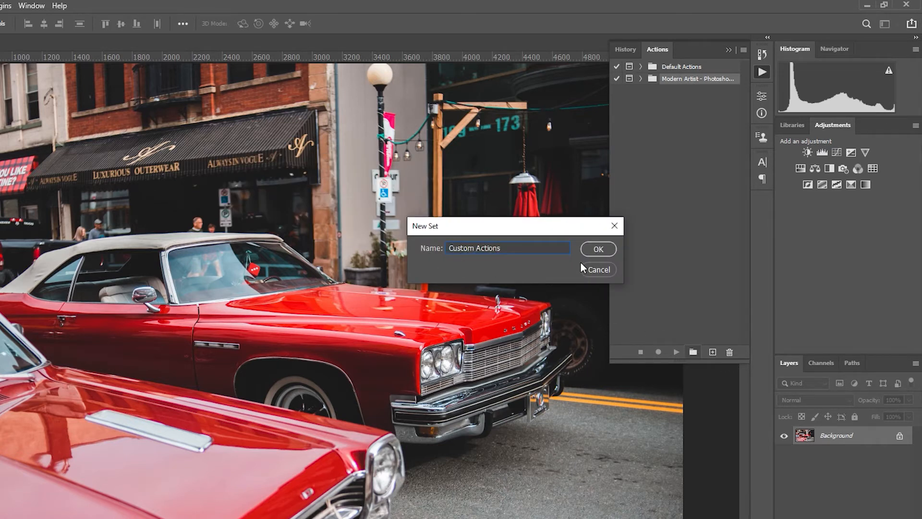
{"action": "left_click", "coordinate": [596, 248]}
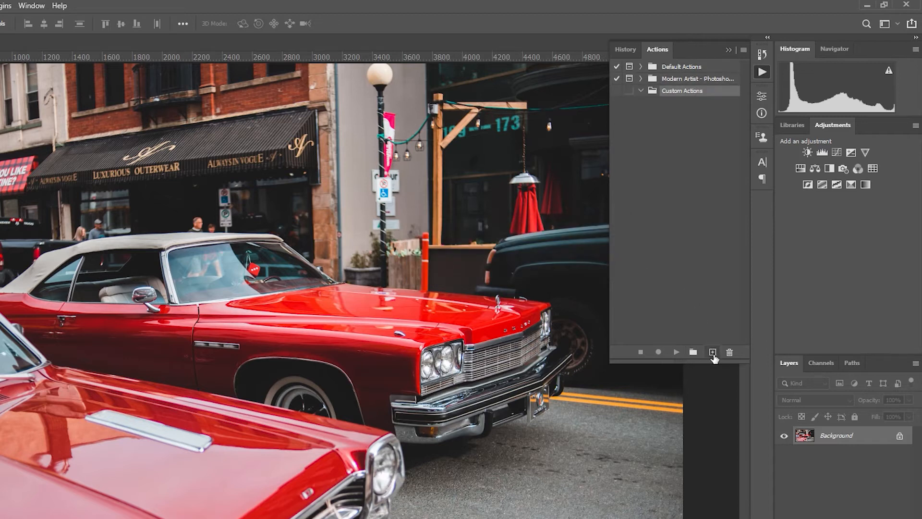
Step: Add an action named Resize to 1280 by 720 WEB and start recording it
{"action": "left_click", "coordinate": [711, 351]}
{"action": "type", "text": "Resize to 1280 by 720 WEB"}
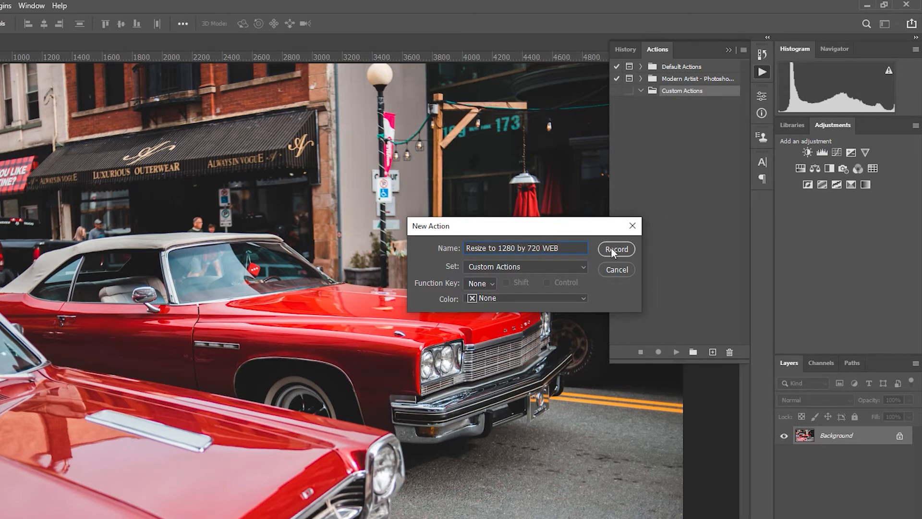
{"action": "left_click", "coordinate": [616, 249]}
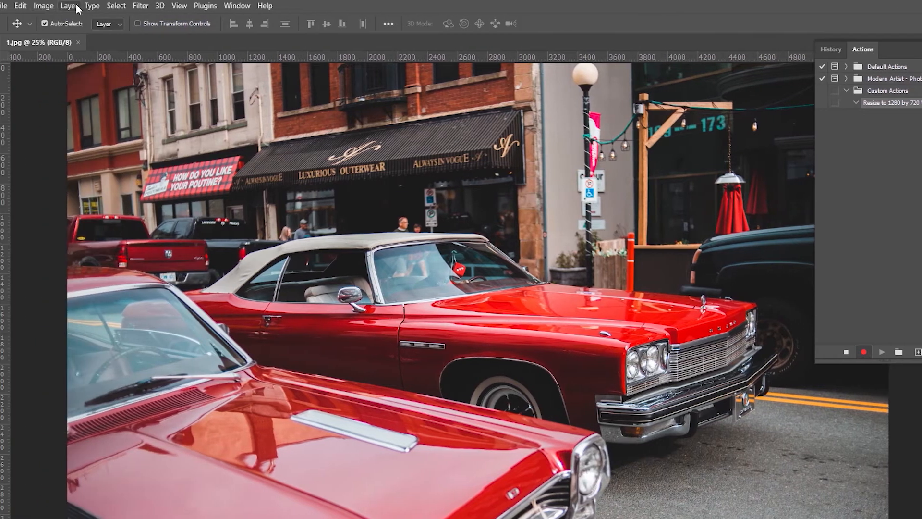
Step: Resize the photo to 1280 px wide via Image Size
{"action": "left_click", "coordinate": [65, 6]}
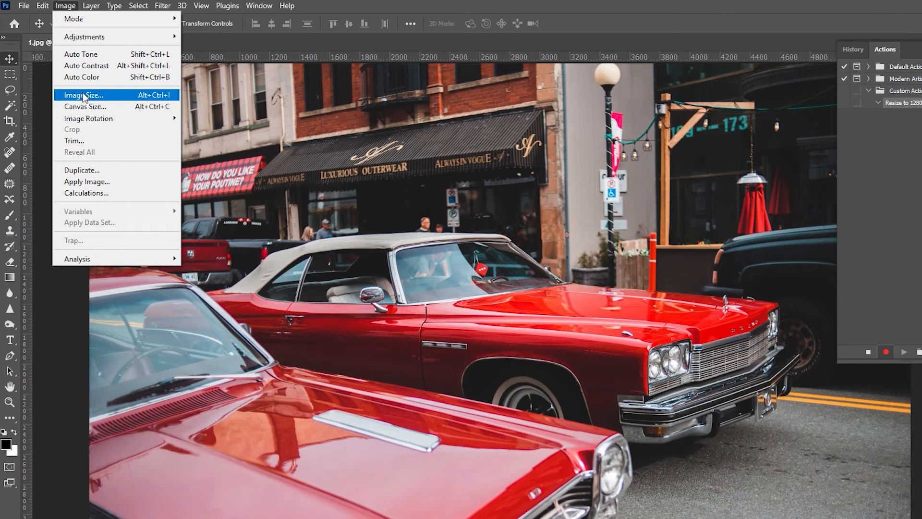
{"action": "left_click", "coordinate": [83, 95]}
{"action": "type", "text": "1280"}
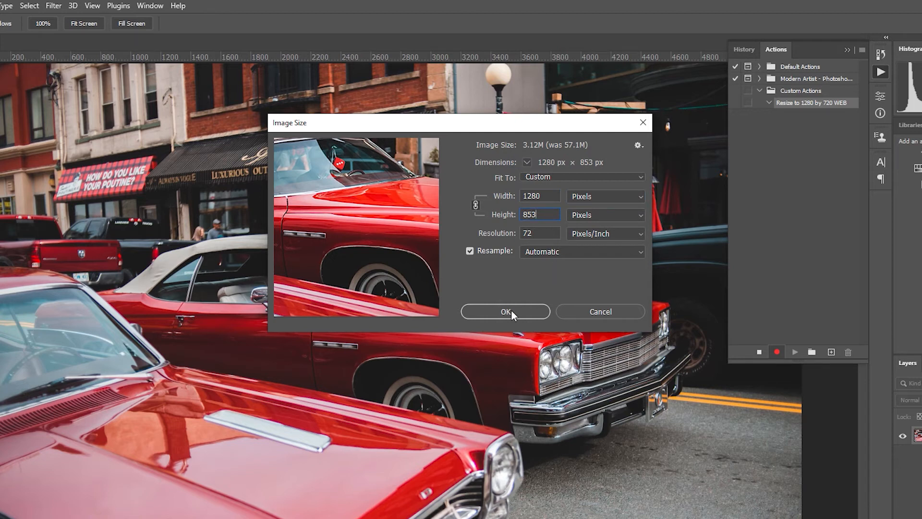
{"action": "left_click", "coordinate": [504, 311]}
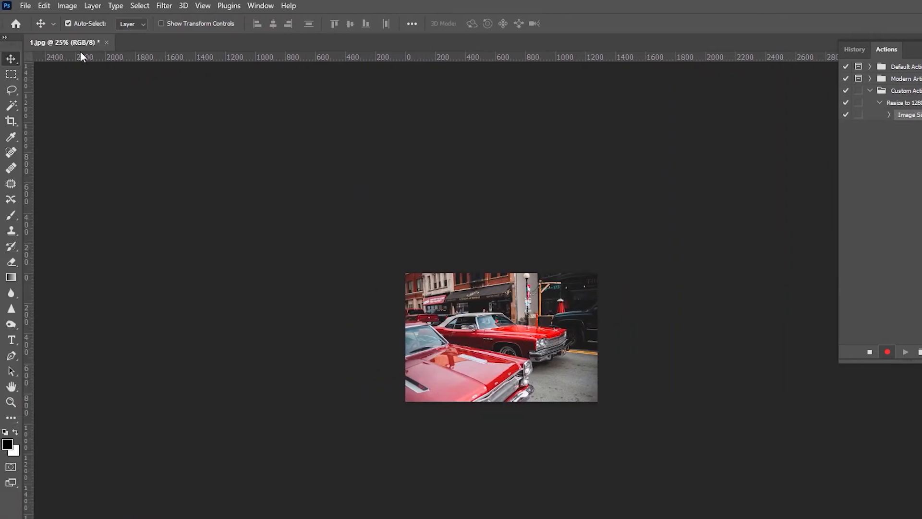
Step: Save a copy as a Quality 12 maximum JPEG into the Resized Images folder
{"action": "left_click", "coordinate": [25, 6]}
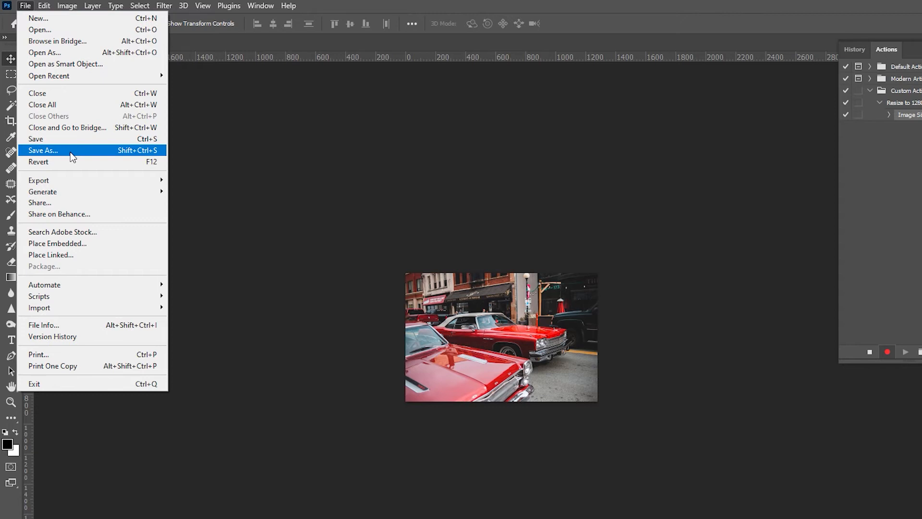
{"action": "left_click", "coordinate": [43, 149]}
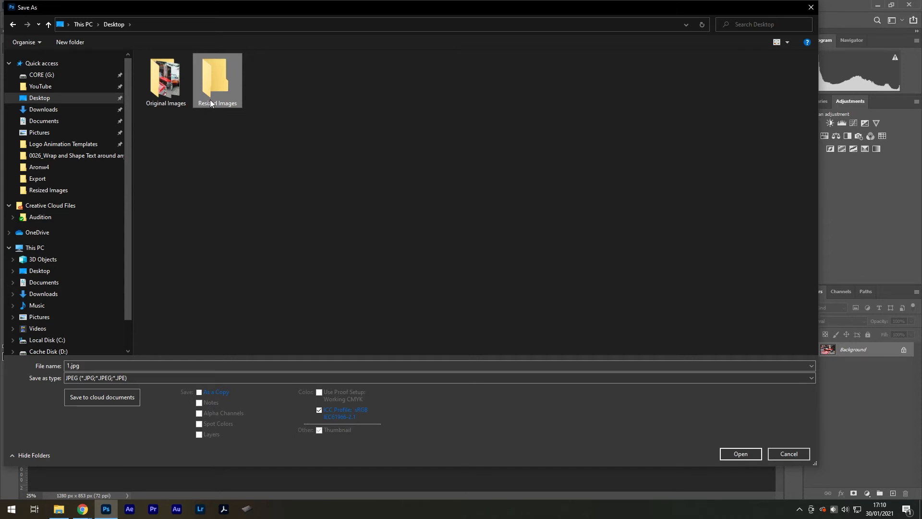
{"action": "left_click", "coordinate": [740, 454]}
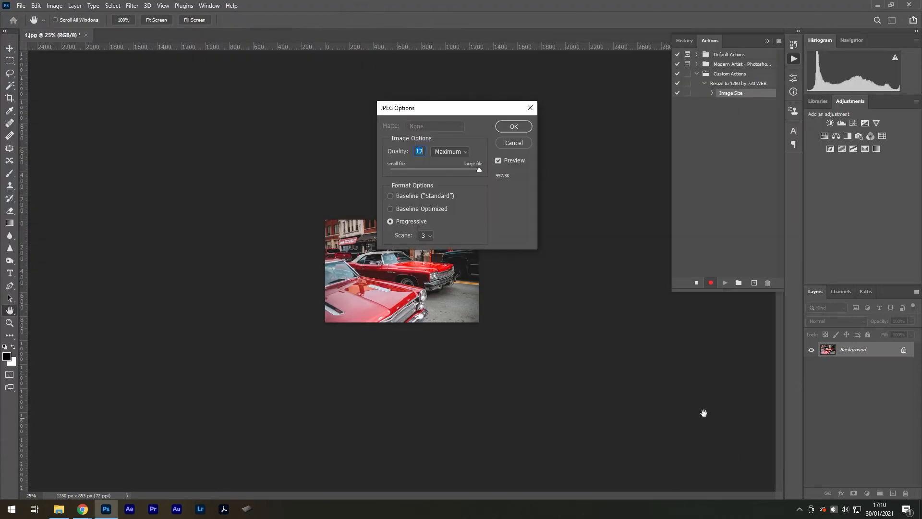
{"action": "left_click", "coordinate": [512, 126]}
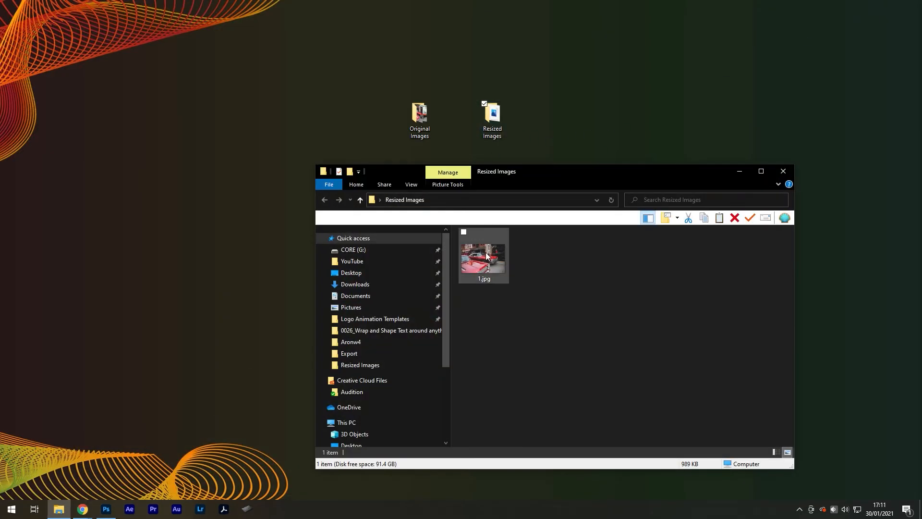
Step: Delete the test 1.jpg from Resized Images, close the folder and return to Photoshop
{"action": "left_click", "coordinate": [734, 218]}
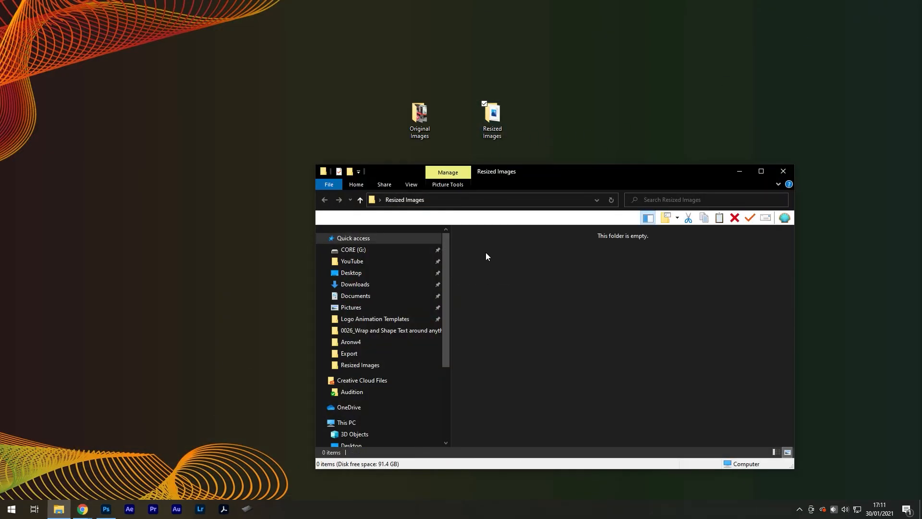
{"action": "left_click", "coordinate": [781, 171]}
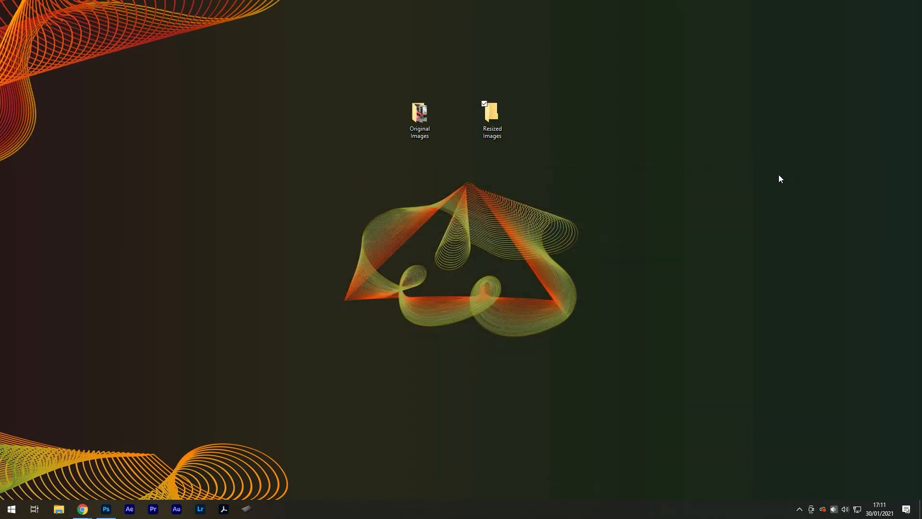
{"action": "left_click", "coordinate": [106, 509]}
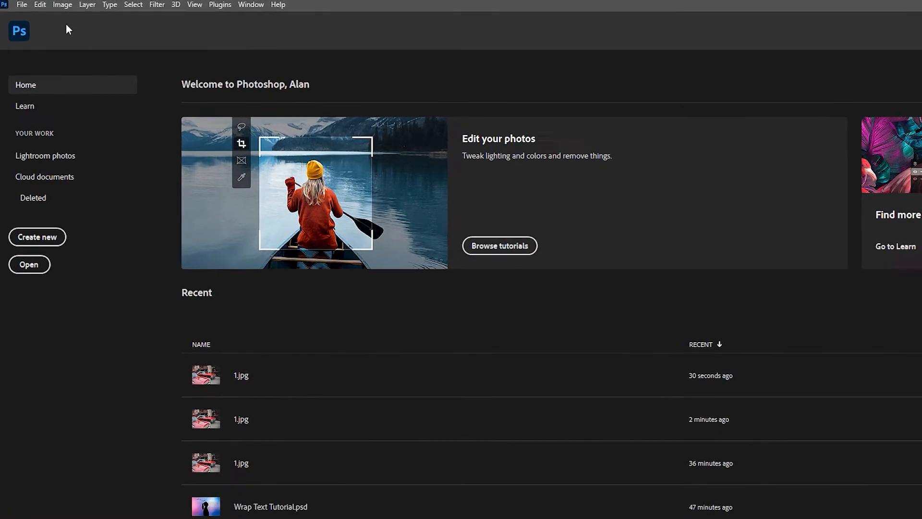
Step: Start Create Droplet and save the droplet as Resize on the desktop
{"action": "left_click", "coordinate": [22, 5]}
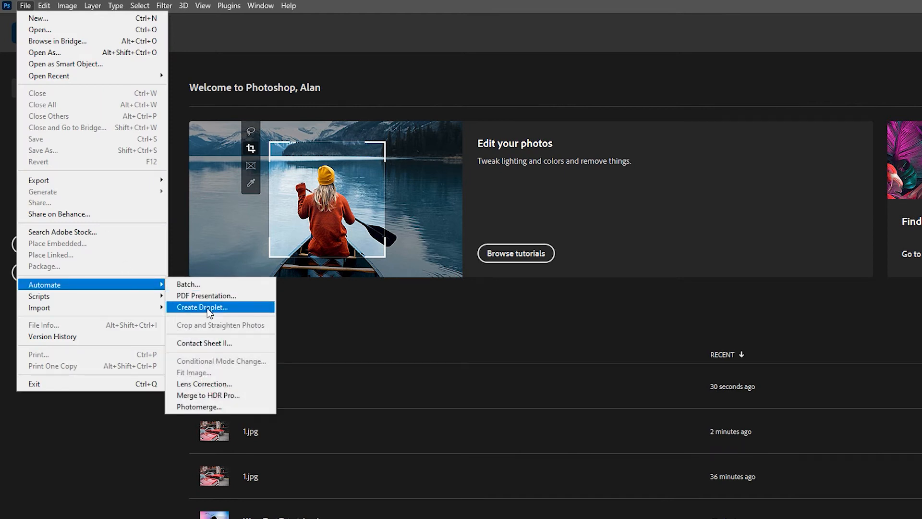
{"action": "left_click", "coordinate": [202, 306]}
{"action": "type", "text": "Resize"}
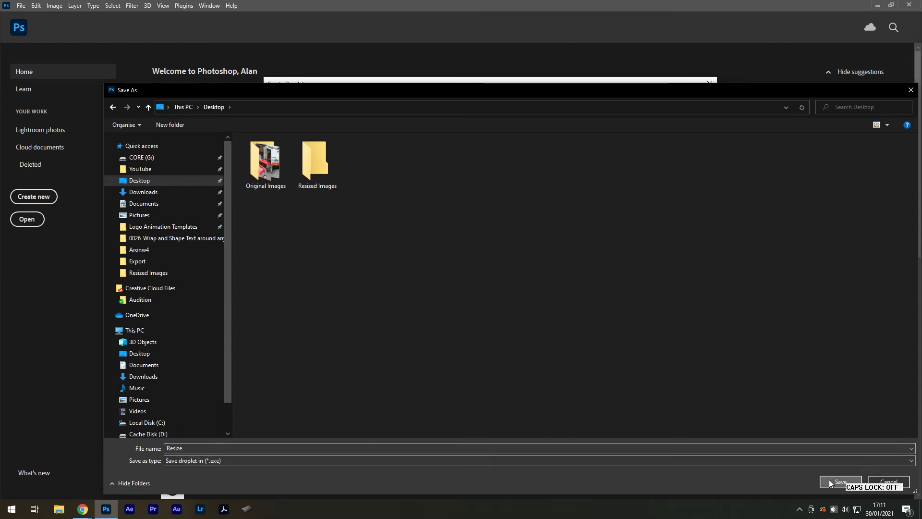
{"action": "left_click", "coordinate": [839, 481]}
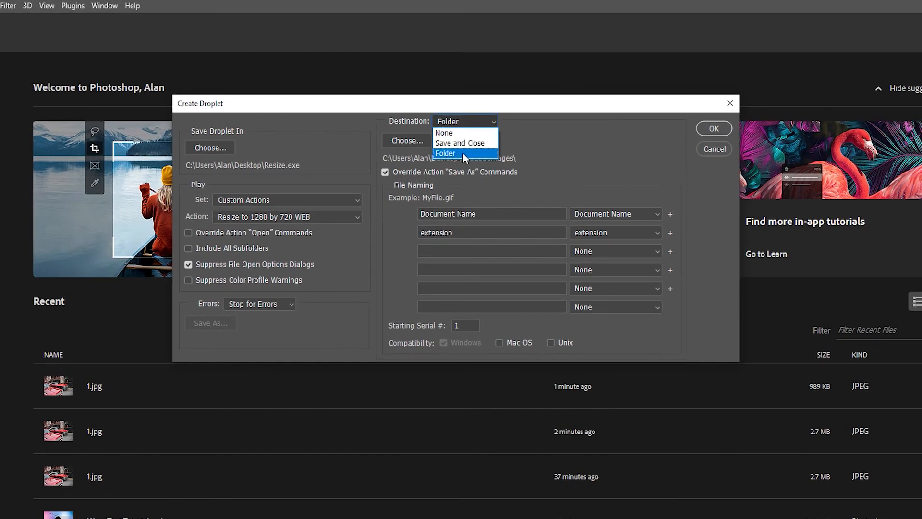
Step: Set the droplet's destination folder to Resized Images with Override Save As enabled
{"action": "left_click", "coordinate": [444, 152]}
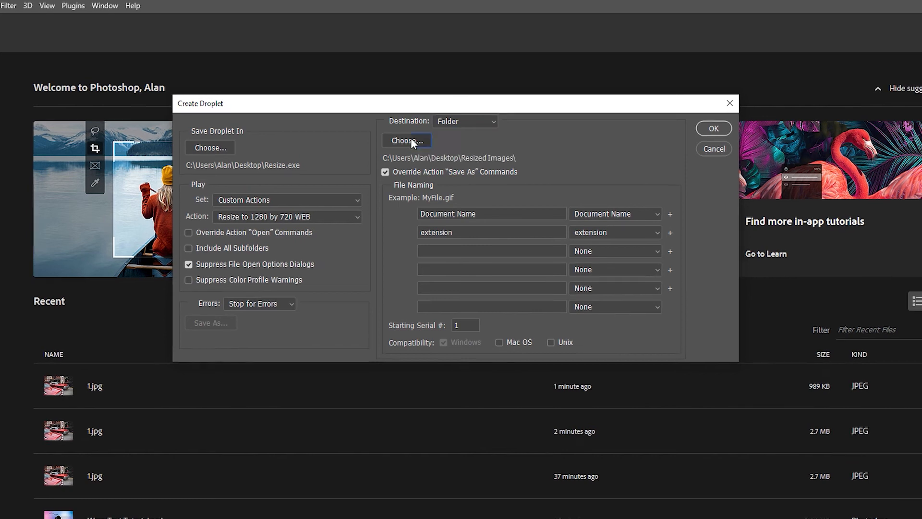
{"action": "left_click", "coordinate": [407, 140]}
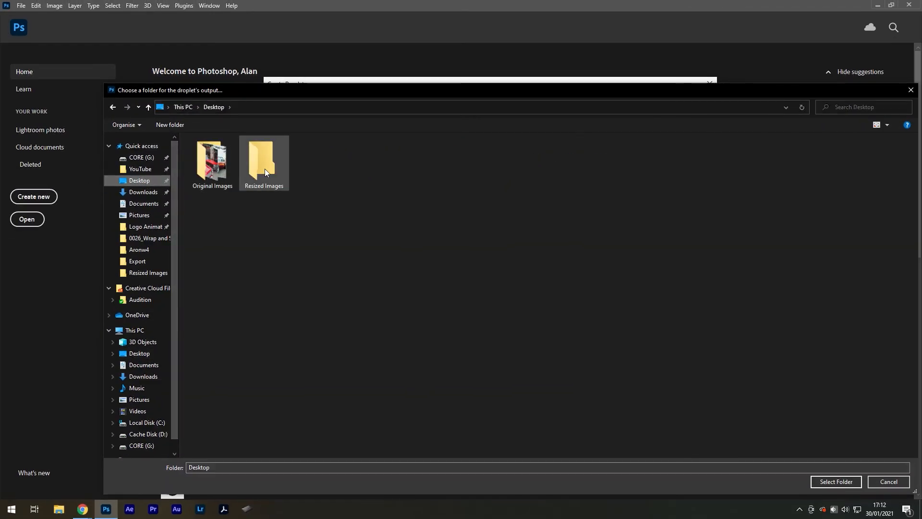
{"action": "left_click", "coordinate": [264, 160]}
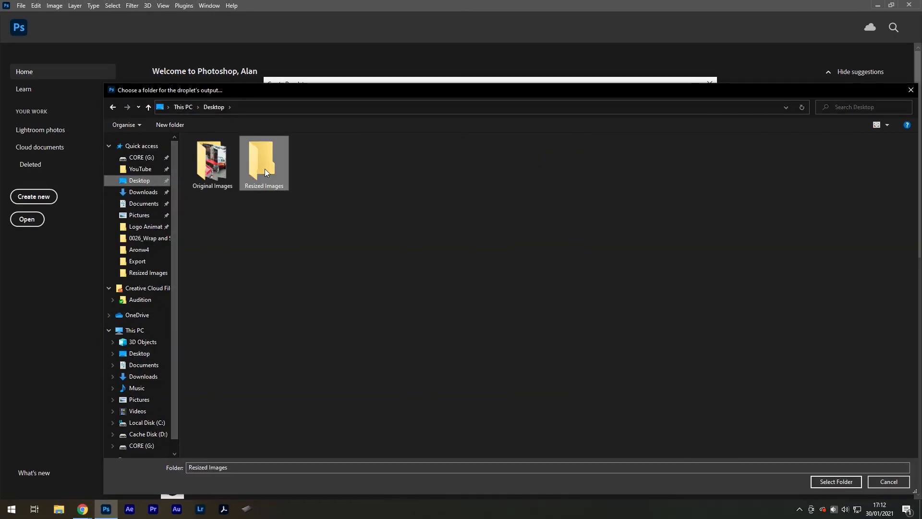
{"action": "double_click", "coordinate": [264, 158]}
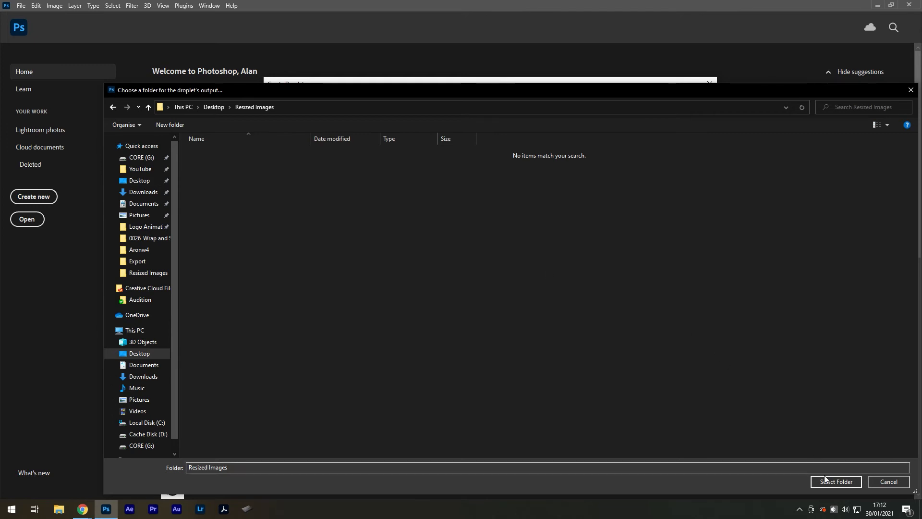
{"action": "left_click", "coordinate": [835, 481]}
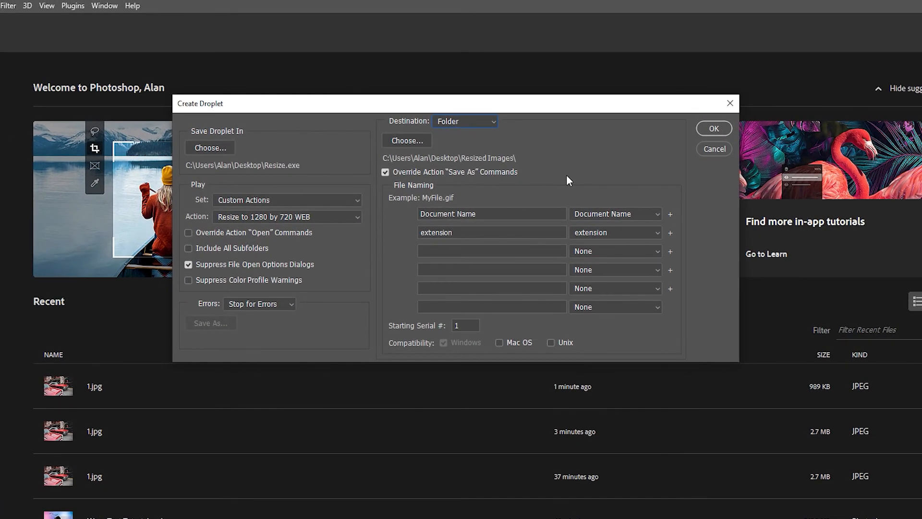
{"action": "left_click", "coordinate": [385, 172]}
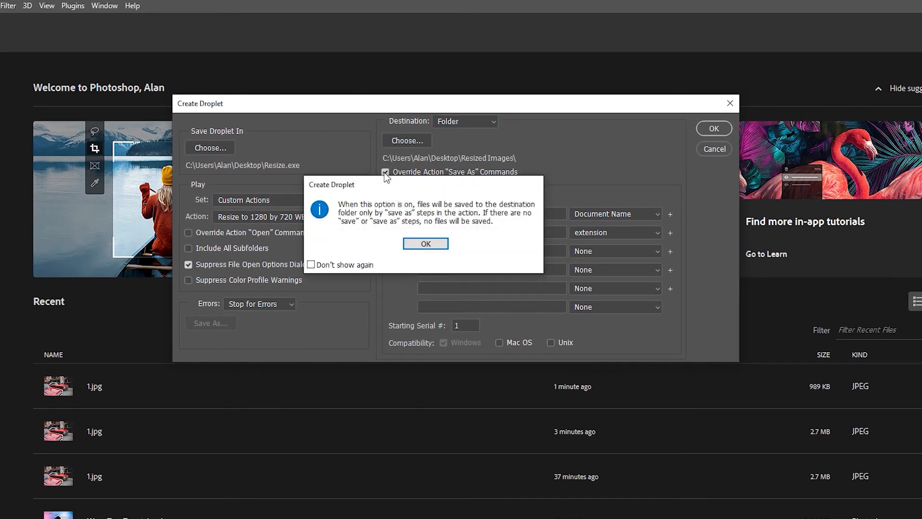
{"action": "left_click", "coordinate": [424, 243]}
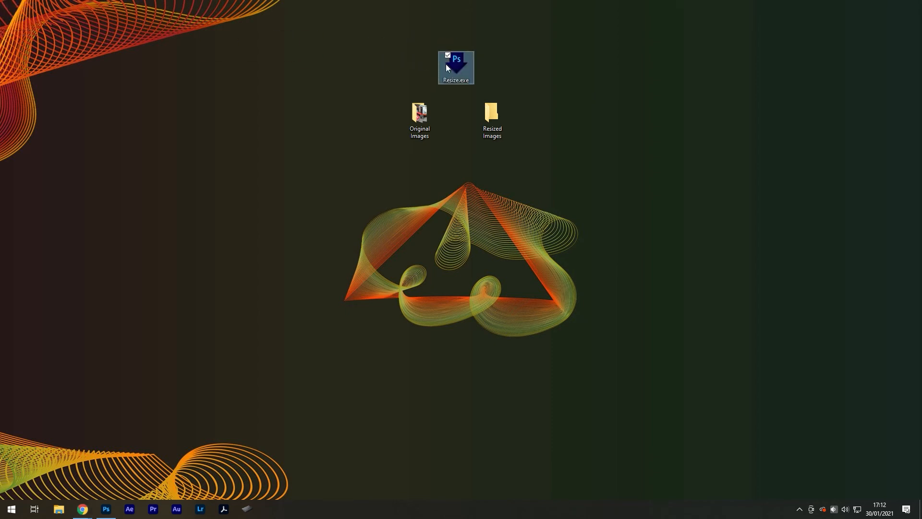
Step: Open the Original Images folder from the desktop to show the four car photos
{"action": "left_click", "coordinate": [419, 117]}
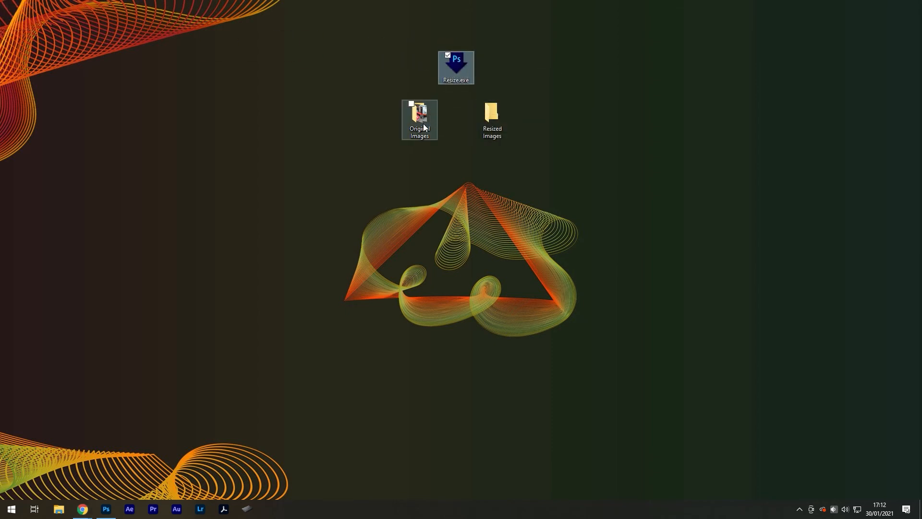
{"action": "double_click", "coordinate": [420, 117]}
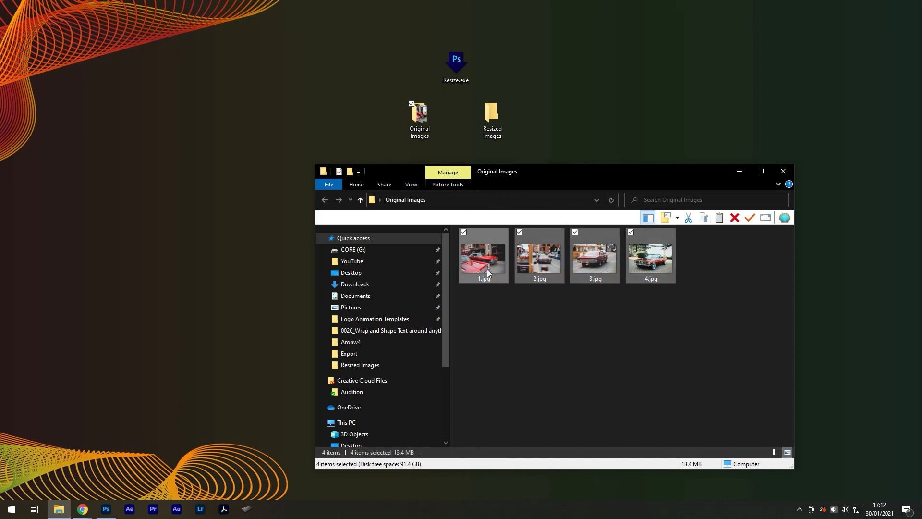